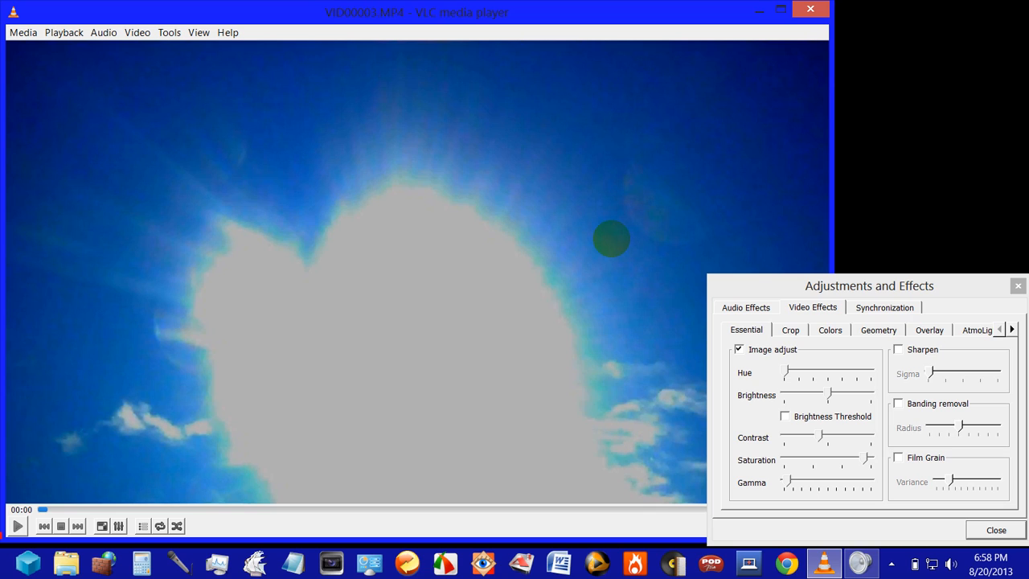
mouse_move(607, 314)
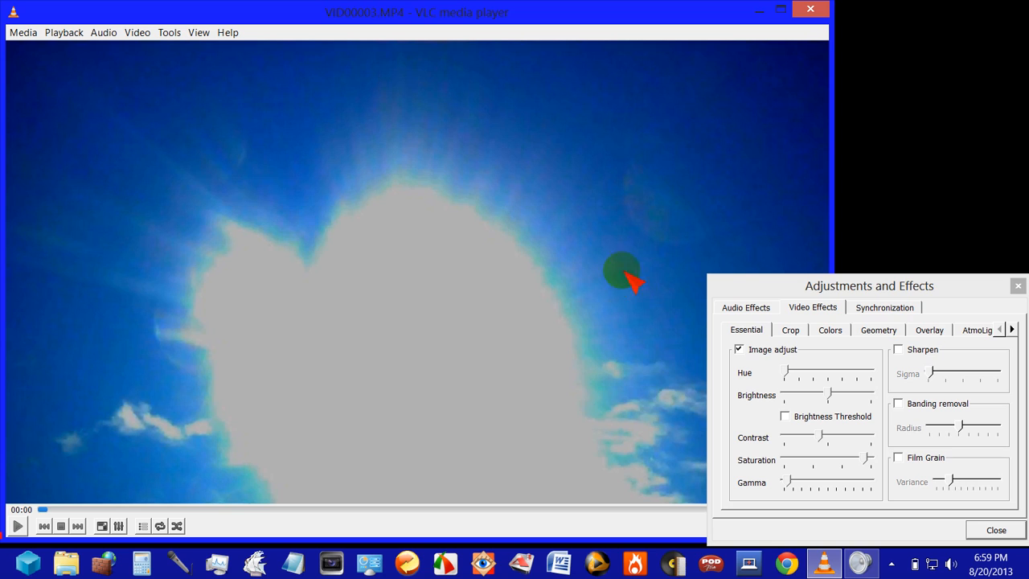
mouse_move(684, 381)
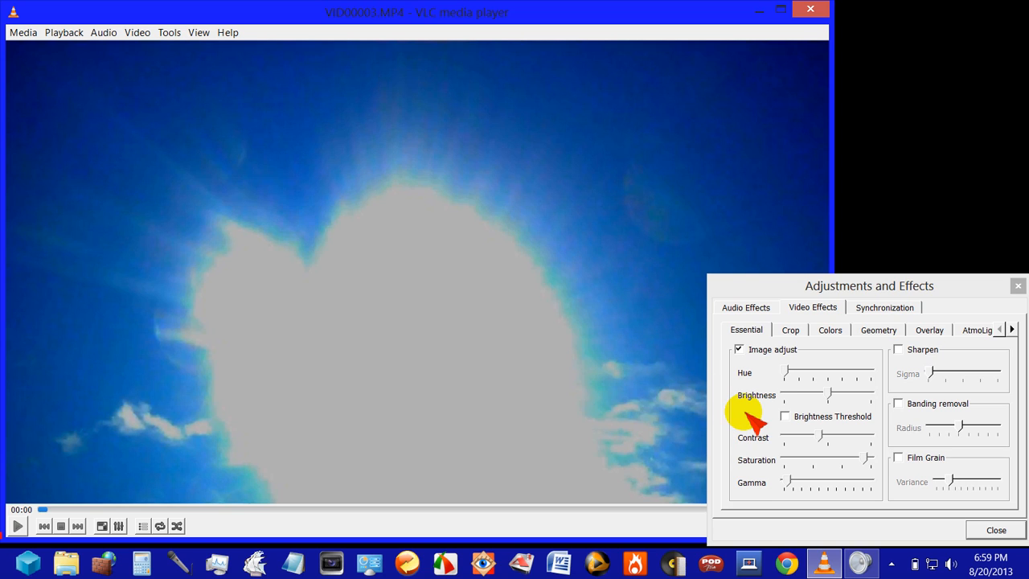
mouse_move(804, 334)
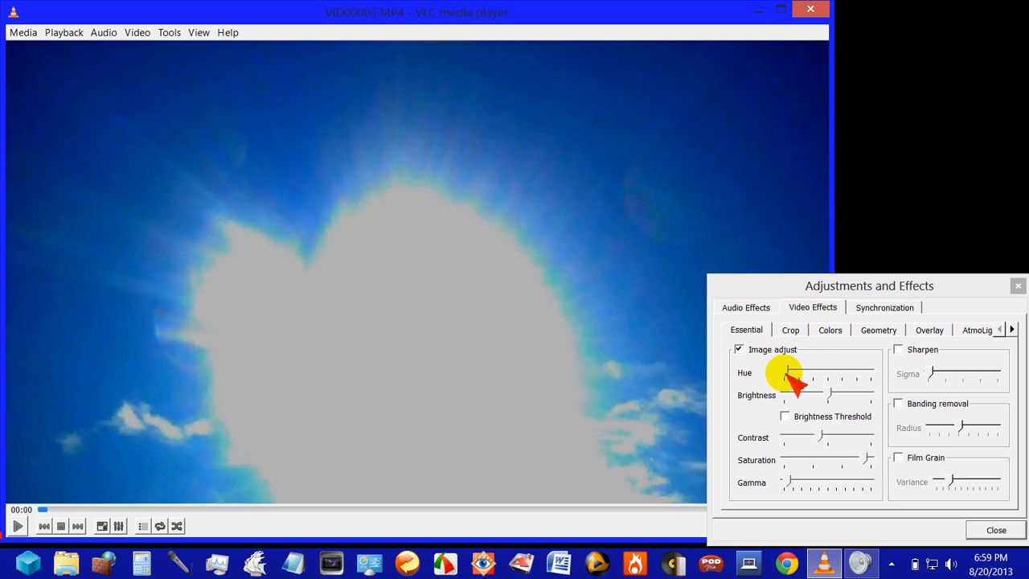
mouse_move(770, 434)
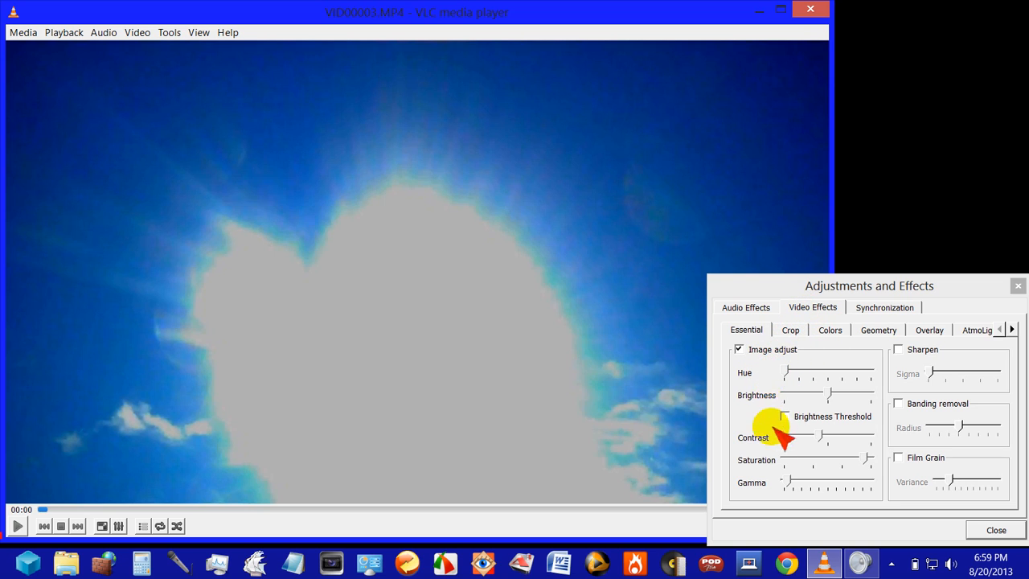
mouse_move(812, 462)
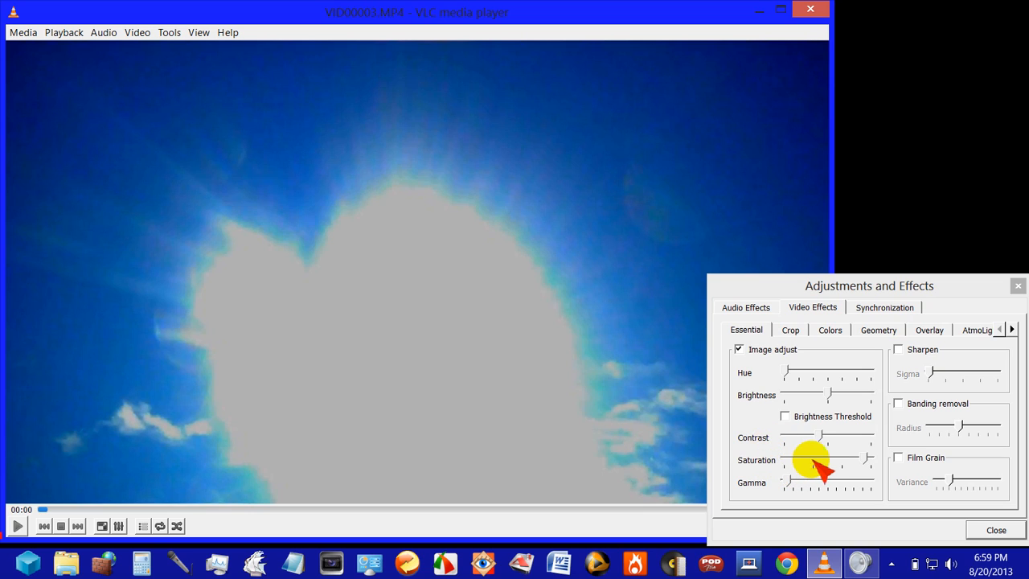
mouse_move(753, 442)
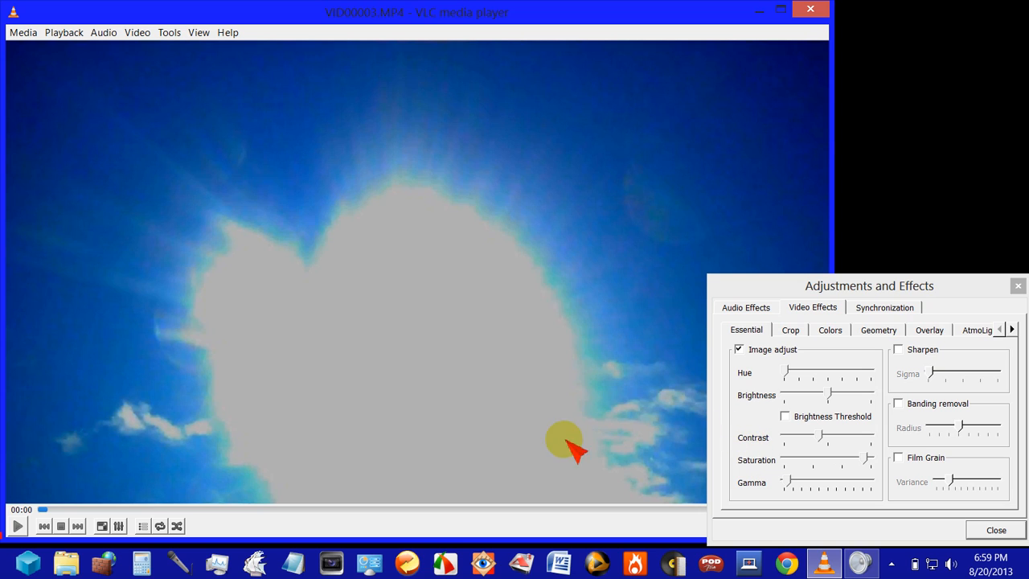
mouse_move(54, 511)
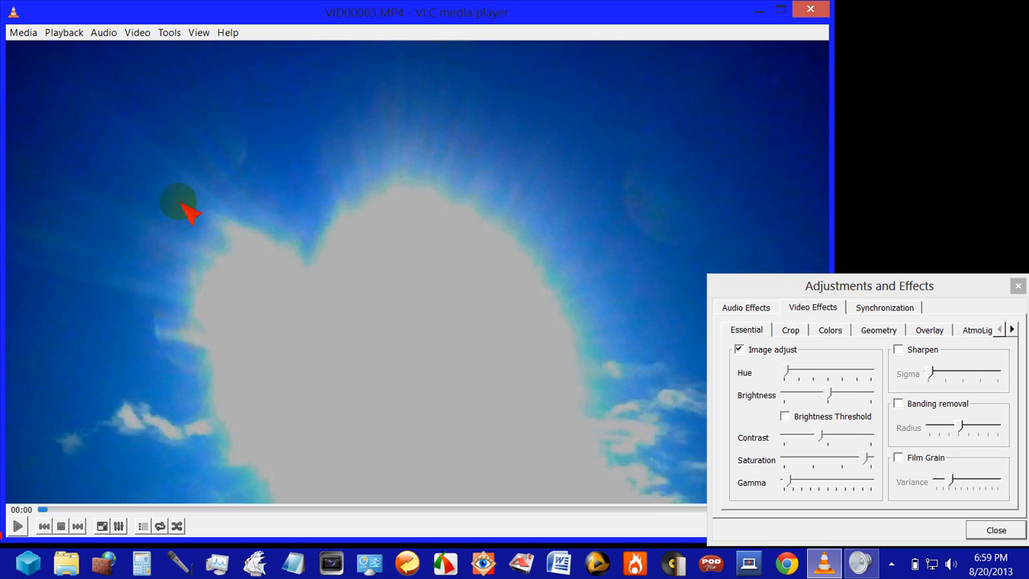
mouse_move(211, 378)
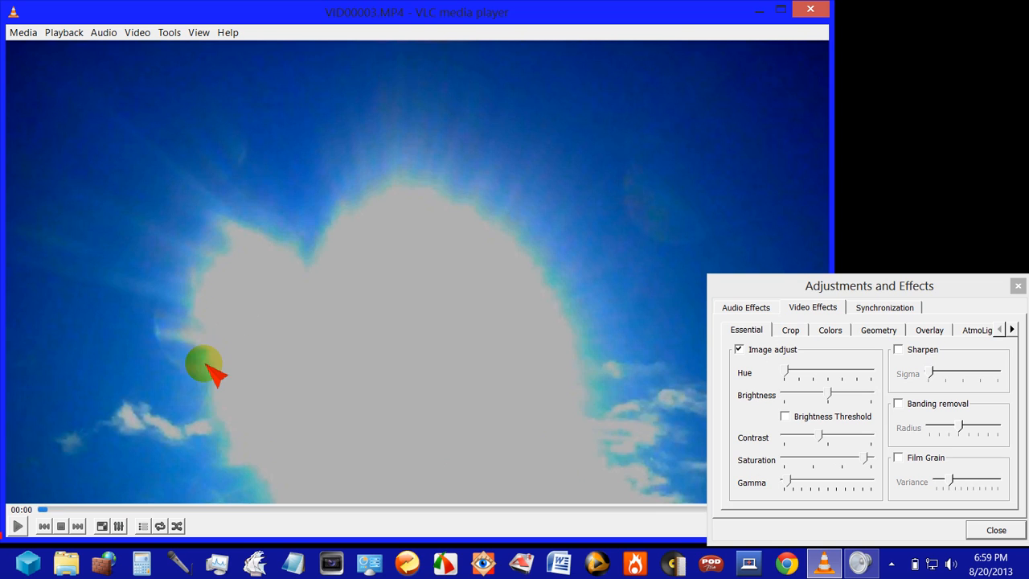
mouse_move(698, 179)
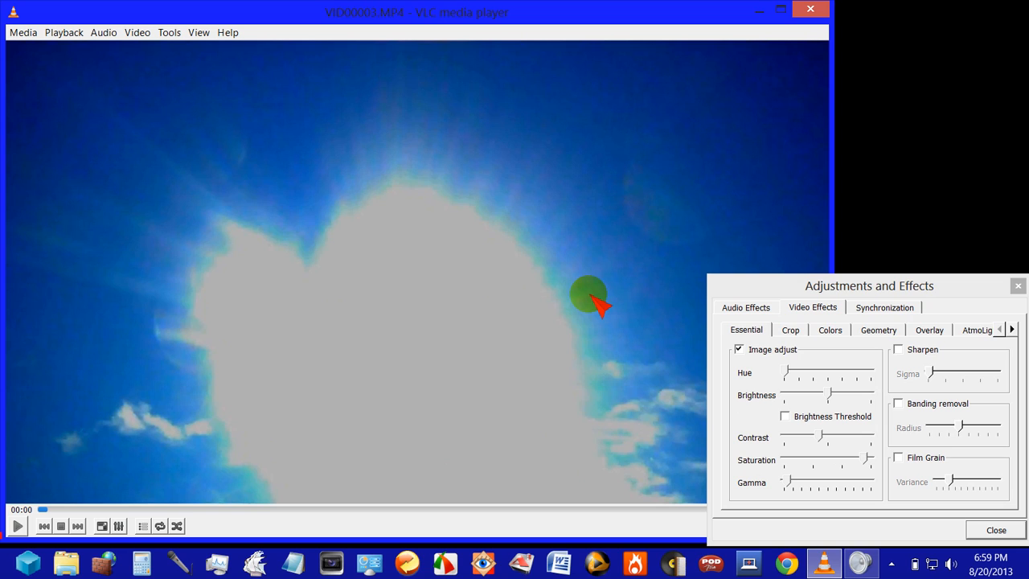
mouse_move(671, 257)
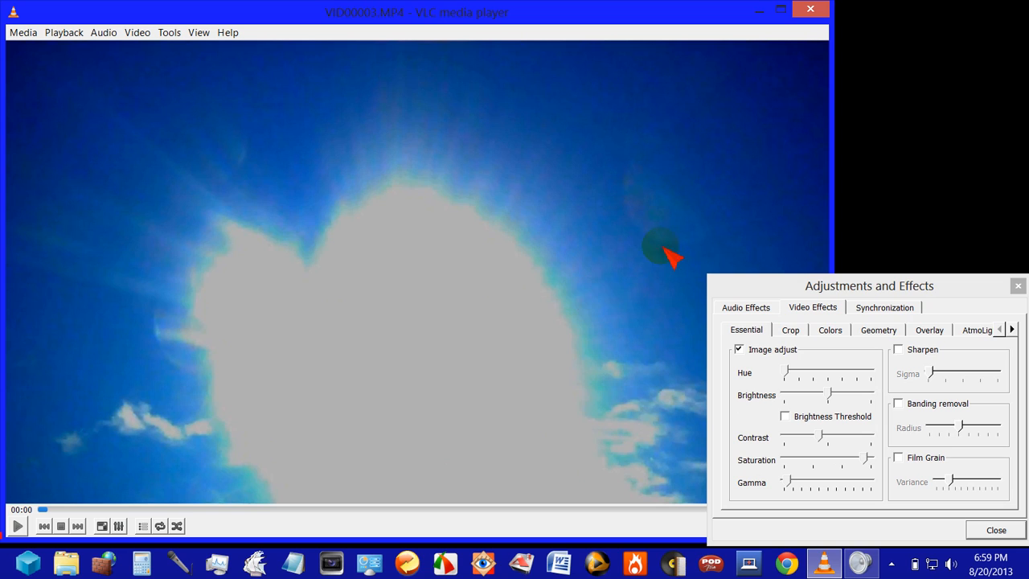
mouse_move(631, 329)
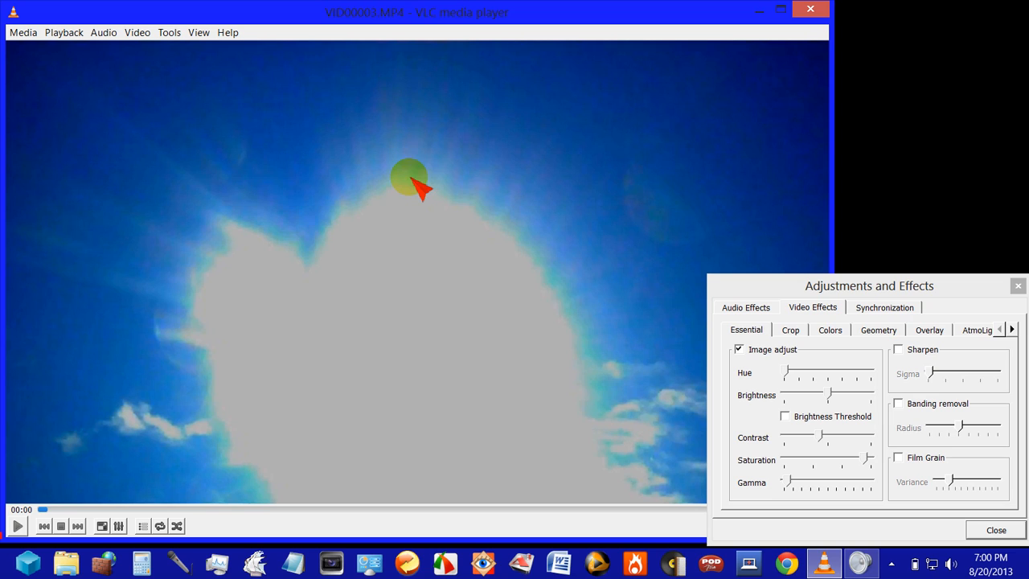
mouse_move(425, 174)
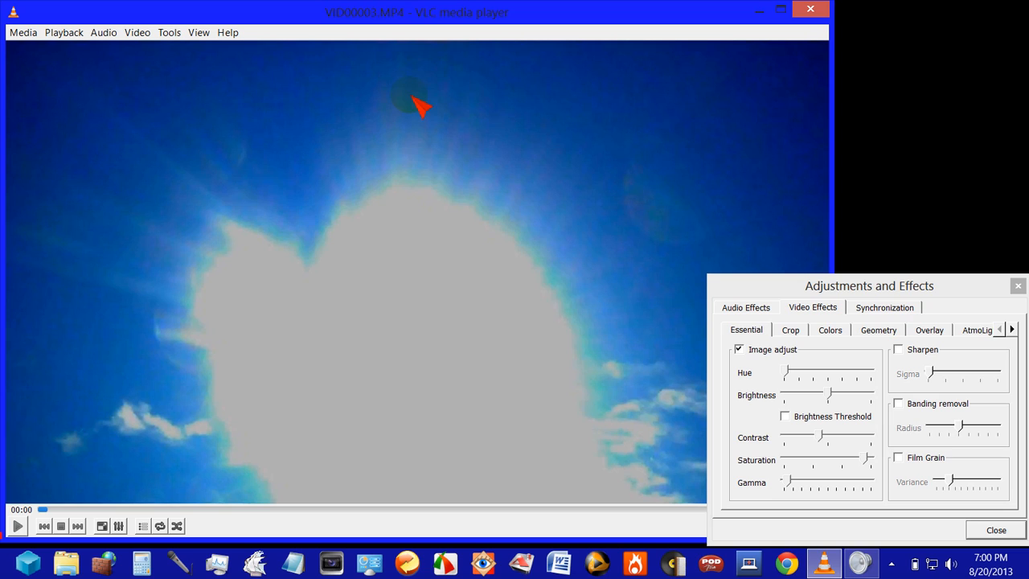
mouse_move(450, 161)
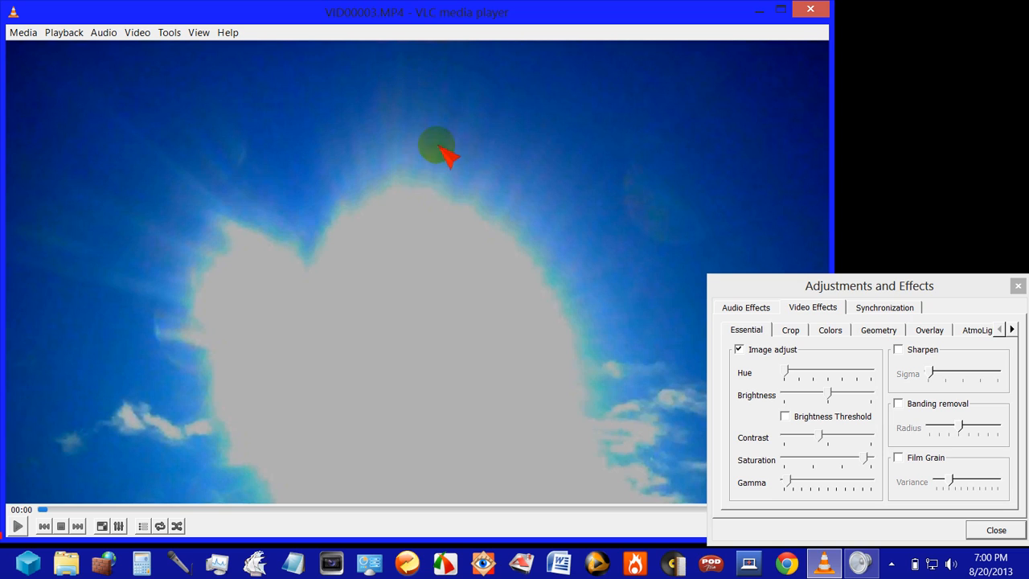
mouse_move(320, 264)
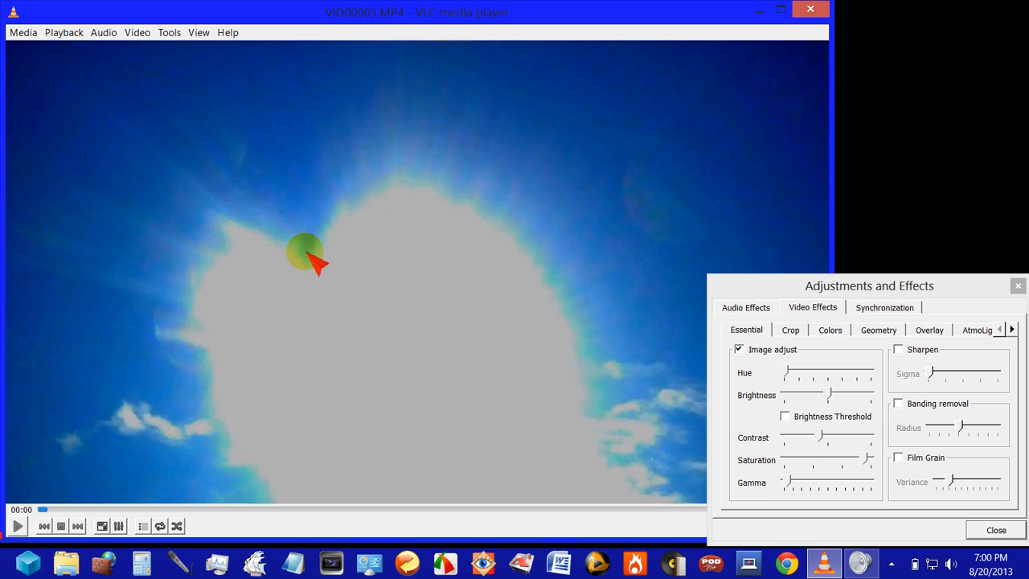
mouse_move(228, 253)
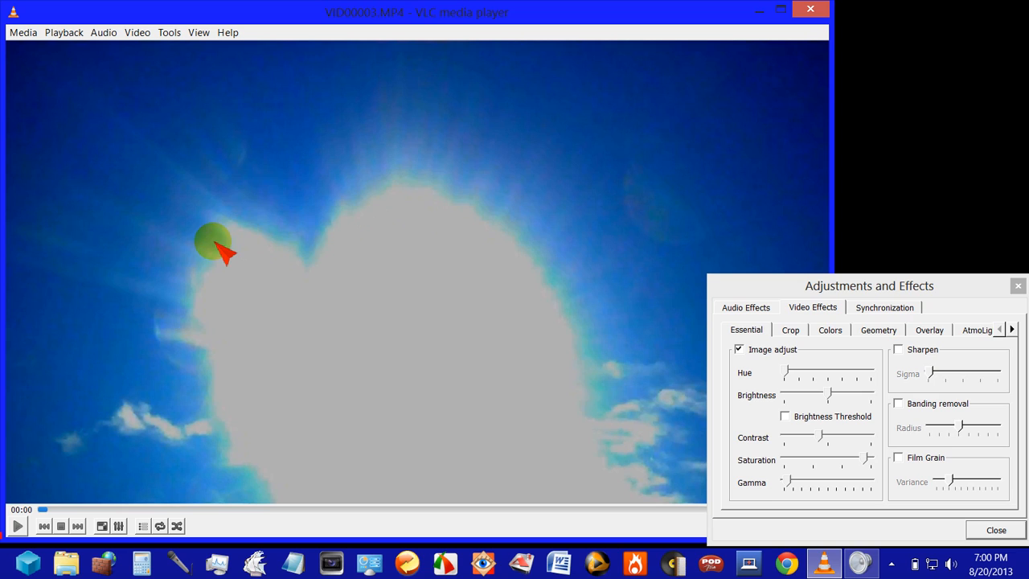
mouse_move(318, 273)
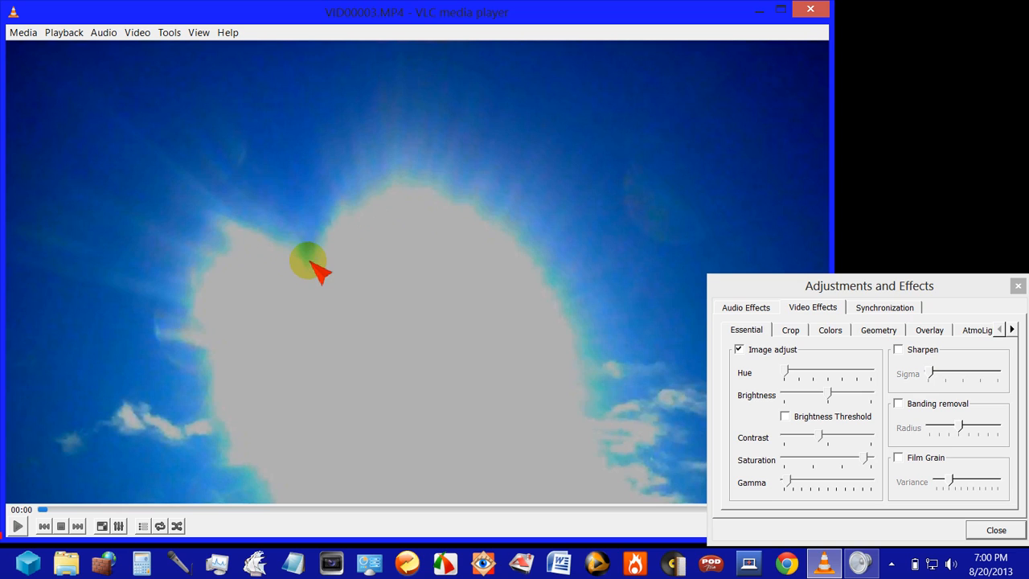
mouse_move(302, 245)
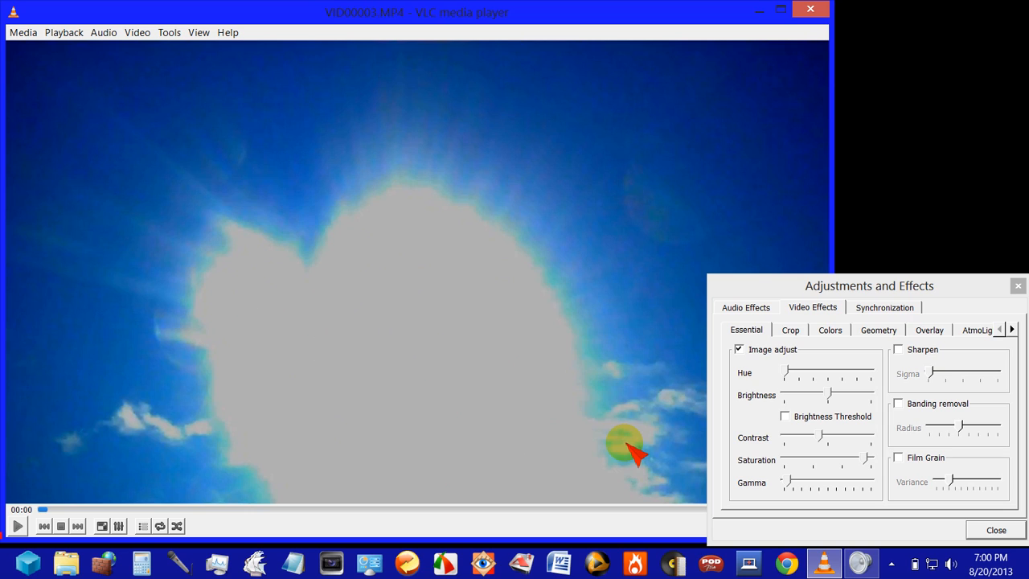
mouse_move(624, 390)
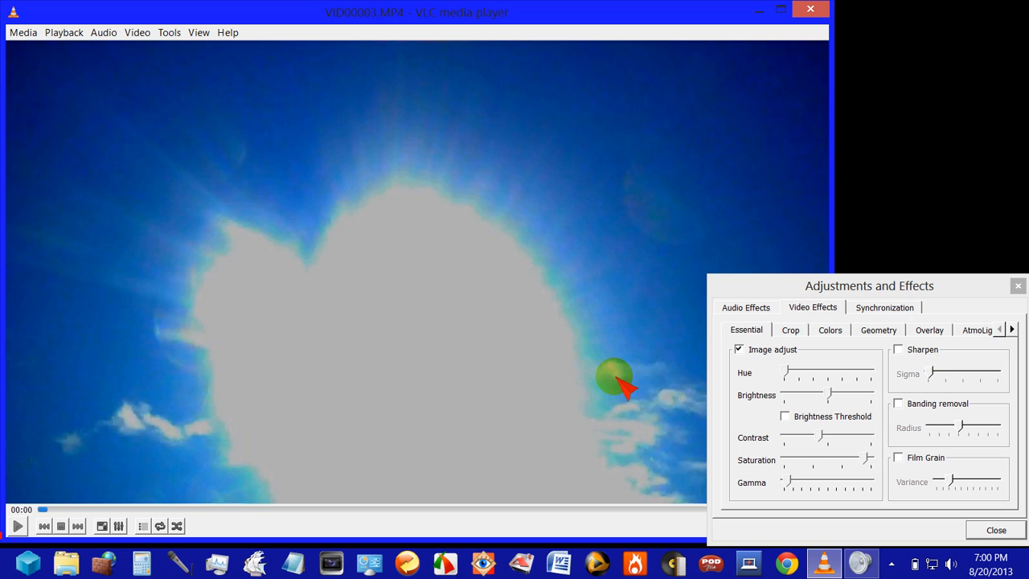
mouse_move(410, 145)
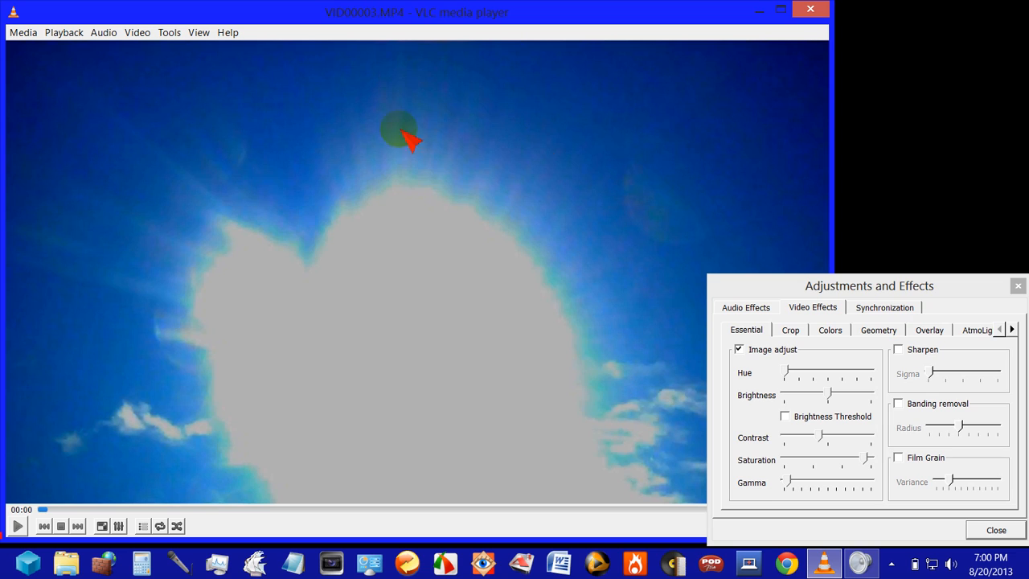
mouse_move(428, 243)
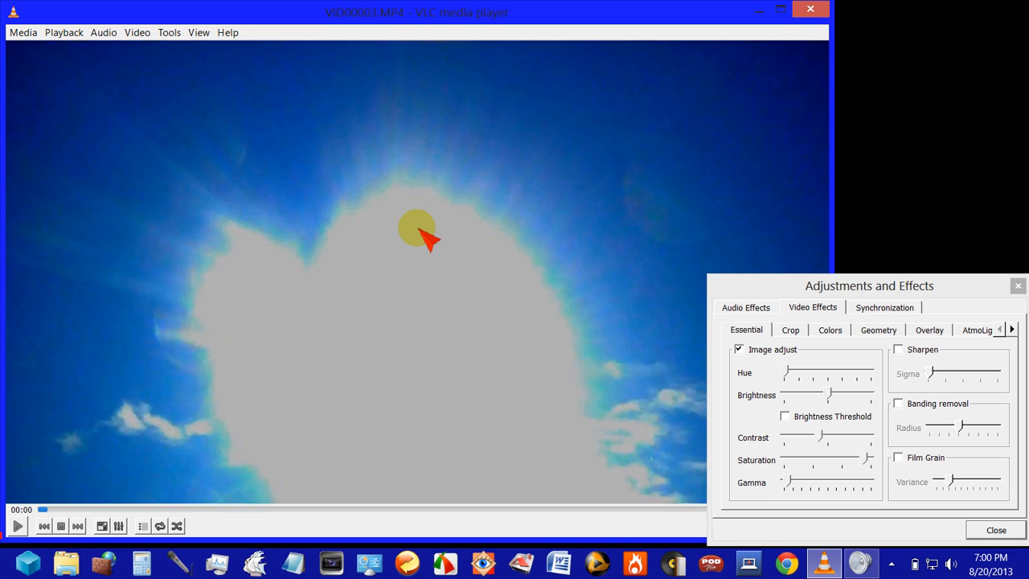
mouse_move(418, 191)
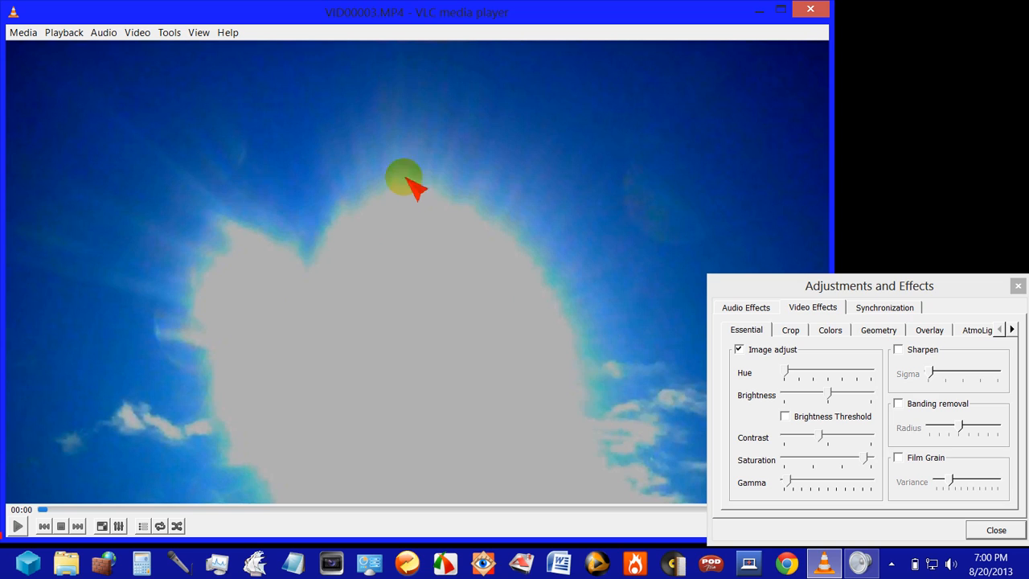
mouse_move(358, 253)
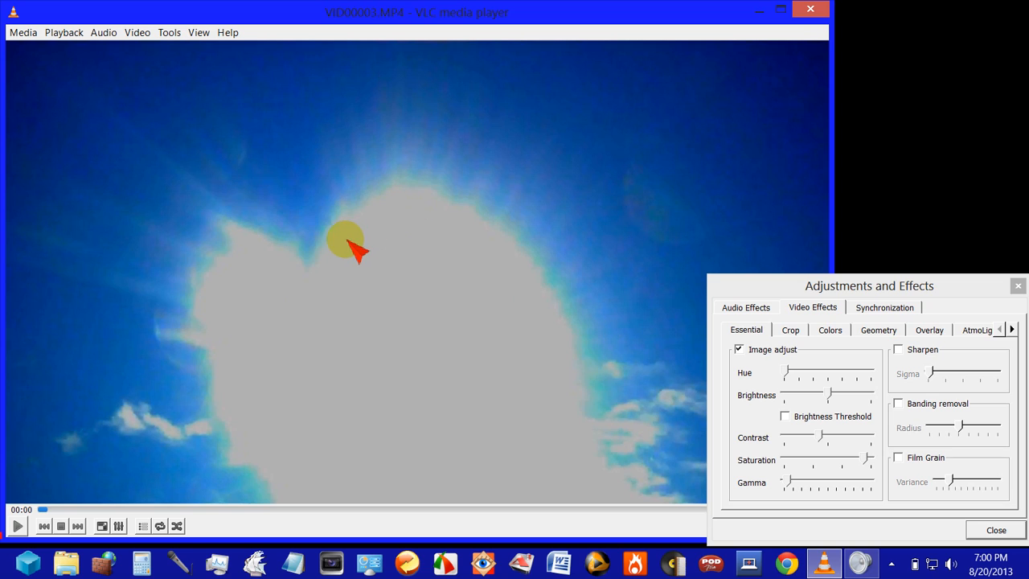
mouse_move(446, 197)
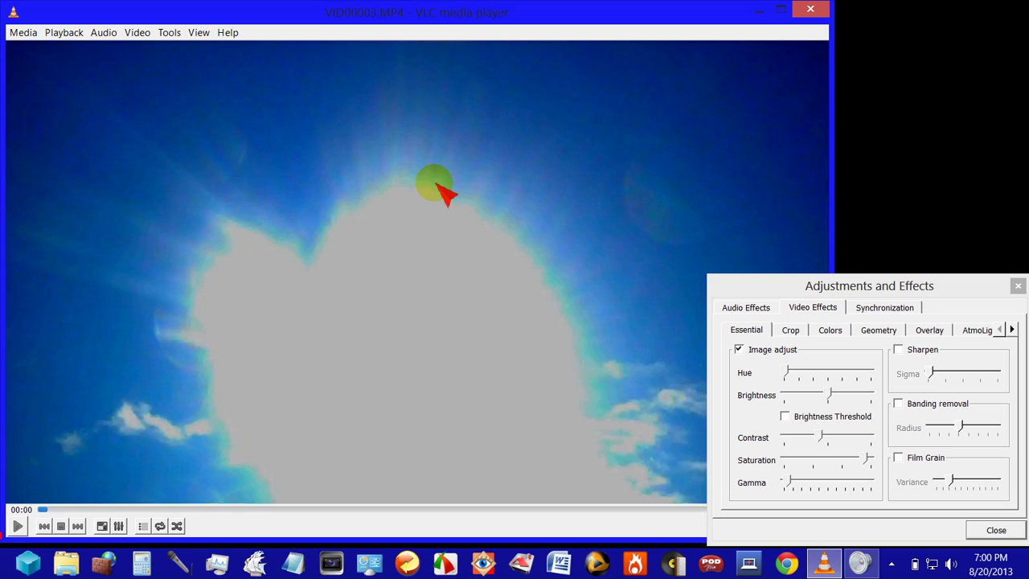
mouse_move(317, 237)
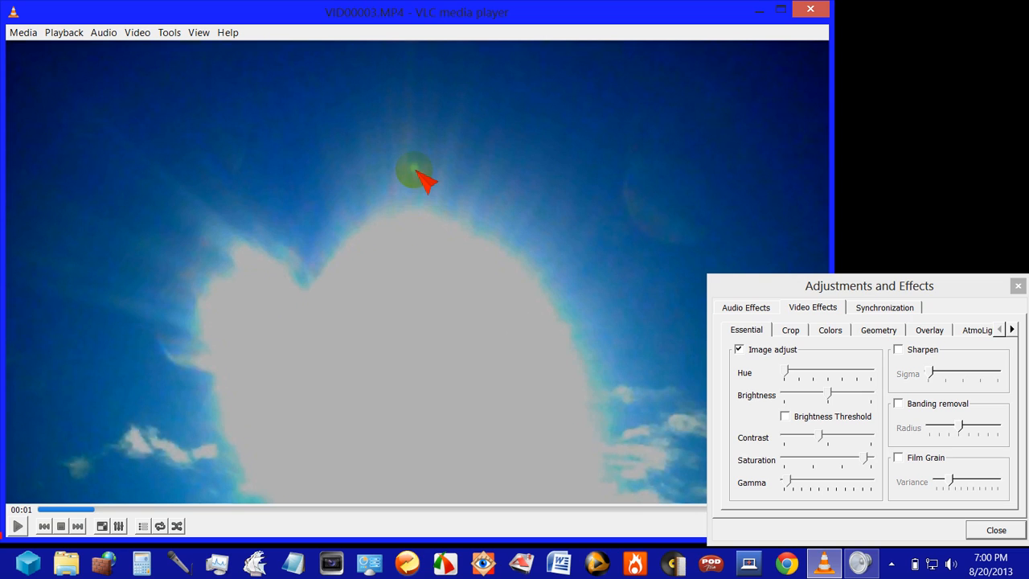
mouse_move(95, 509)
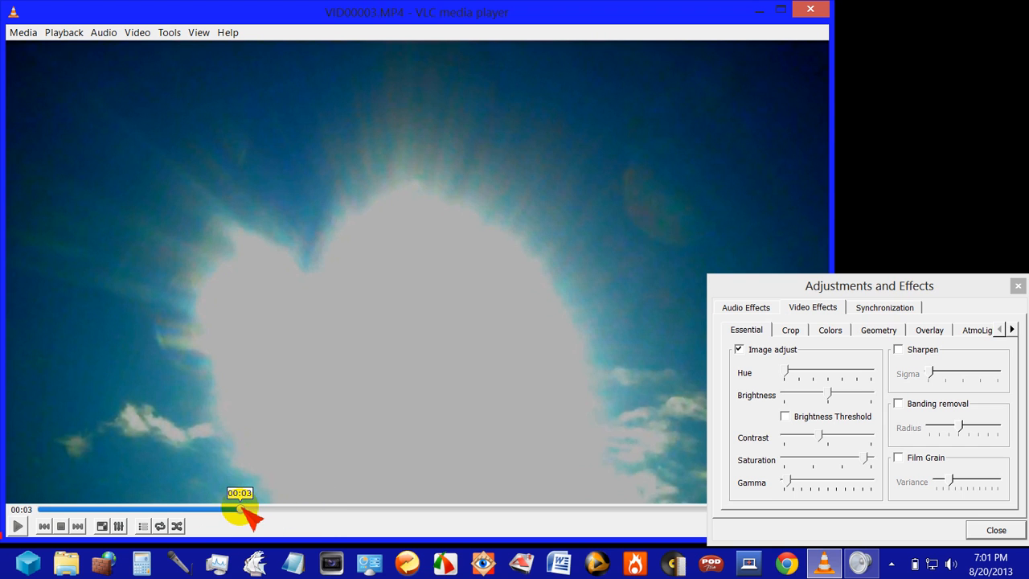
Scrub the sun video forward from about 00:03 to 00:11, watching the glare.
left_click_drag(240, 509, 273, 509)
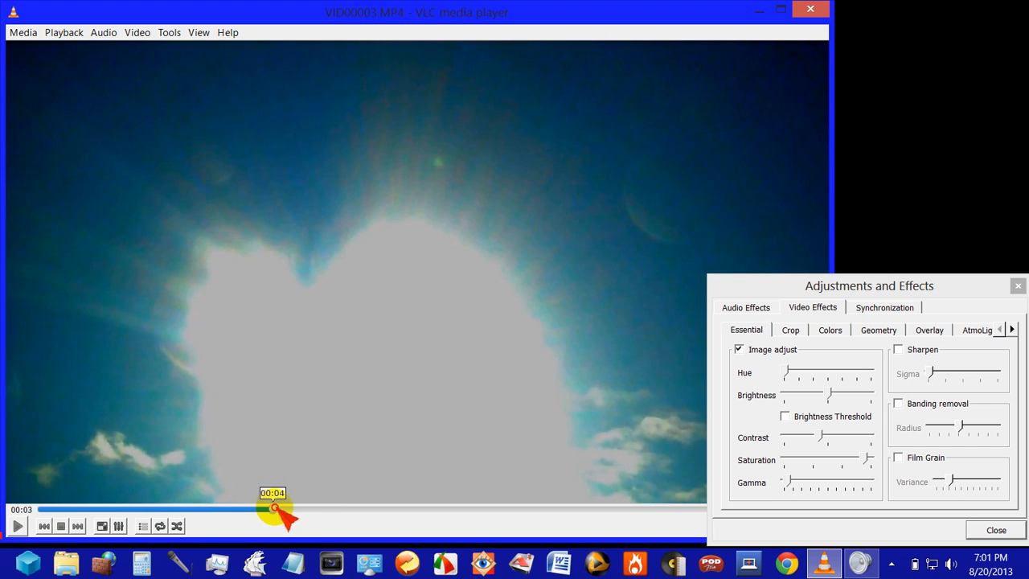
left_click_drag(274, 509, 338, 509)
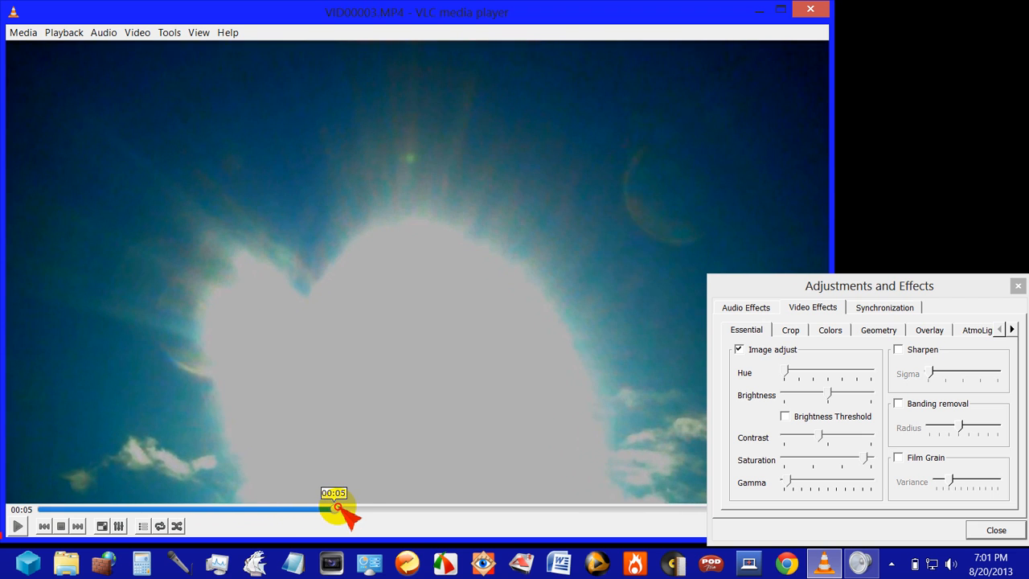
left_click_drag(338, 508, 395, 508)
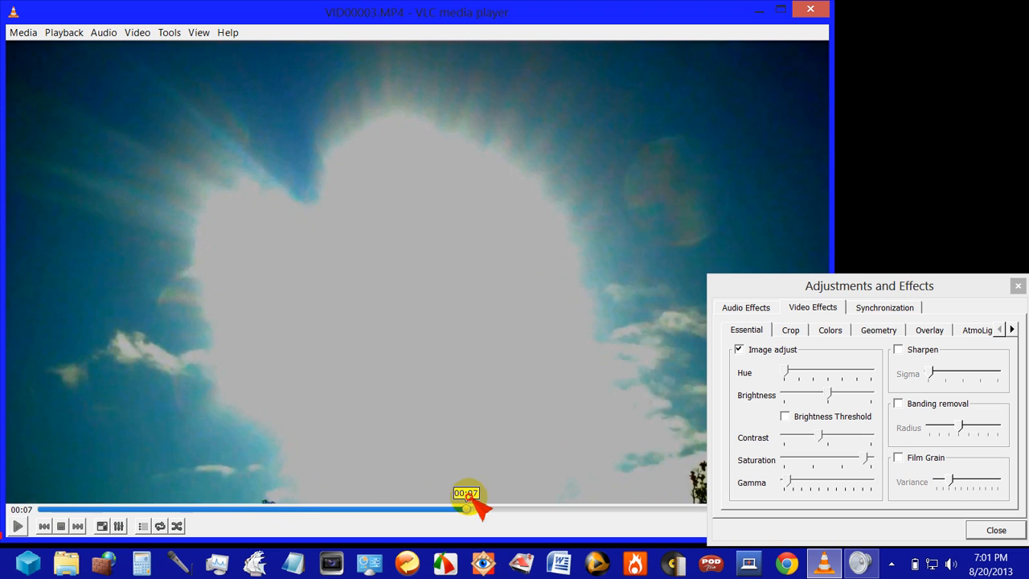
left_click_drag(466, 508, 529, 509)
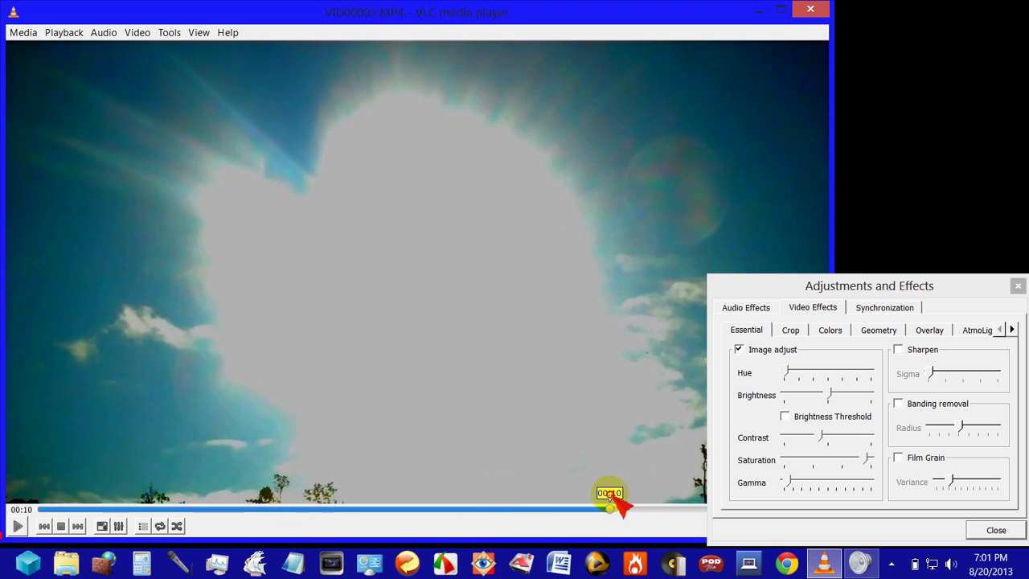
left_click_drag(609, 507, 657, 507)
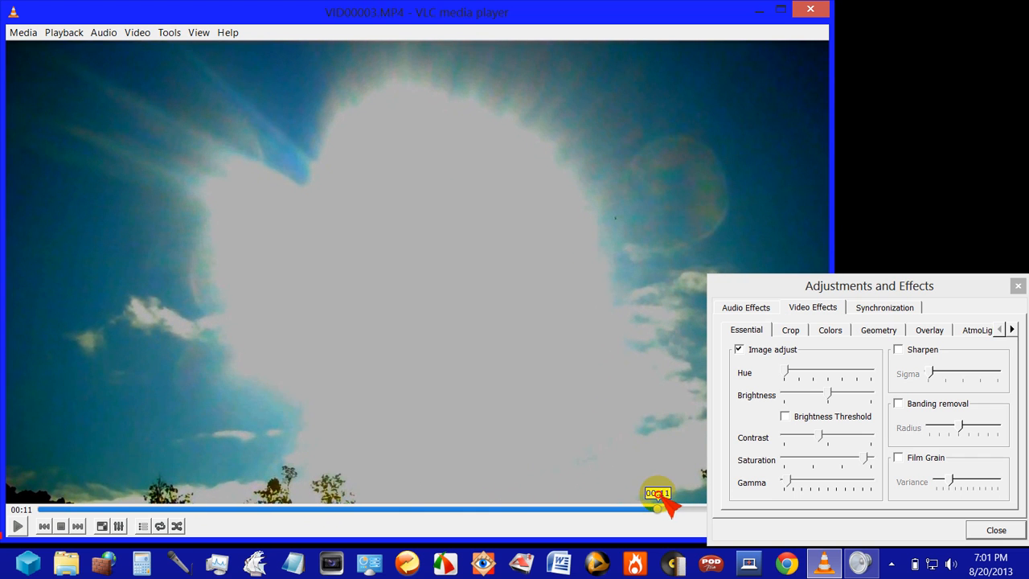
Scrub back from 00:11 through nine seconds to about 00:05.
left_click_drag(657, 507, 607, 507)
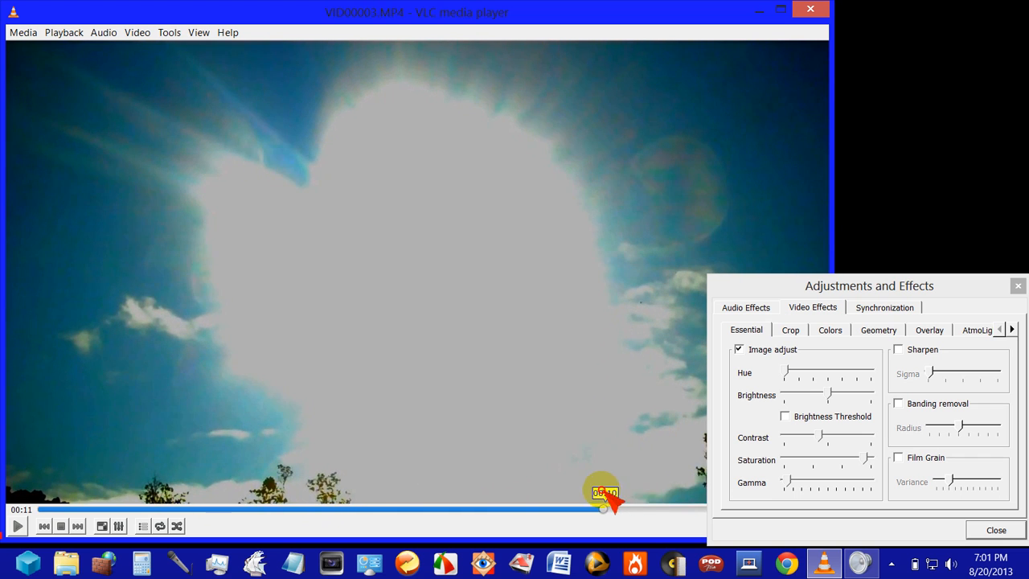
left_click_drag(603, 508, 498, 509)
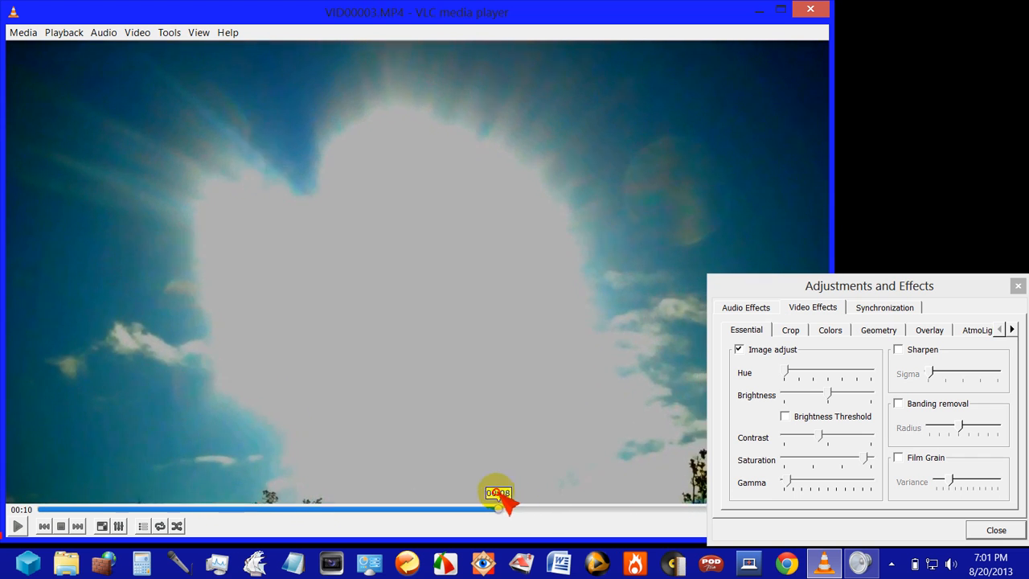
left_click_drag(499, 508, 332, 507)
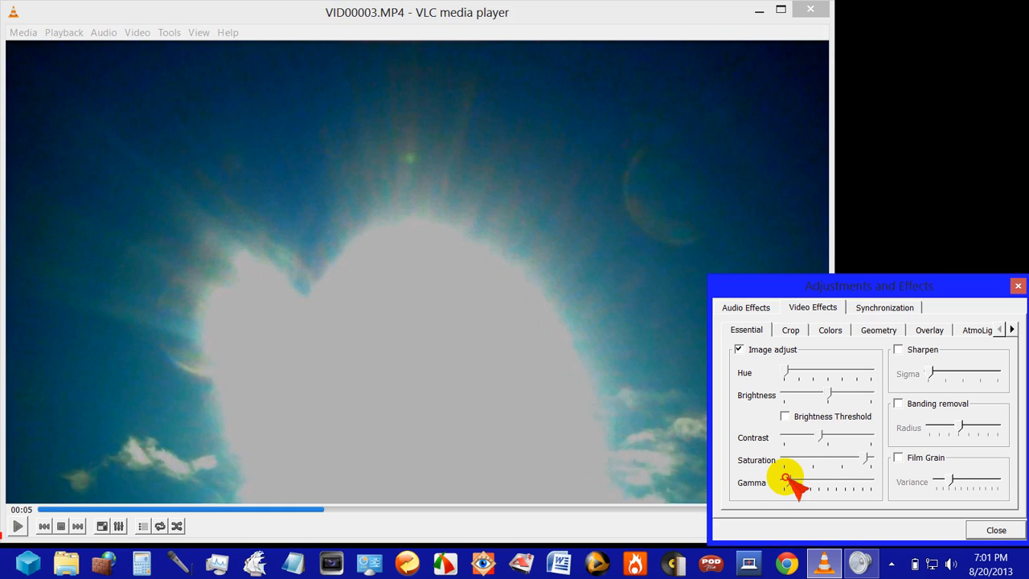
Lower Gamma briefly and restore it, then scrub the video to 00:10.
left_click_drag(787, 478, 784, 480)
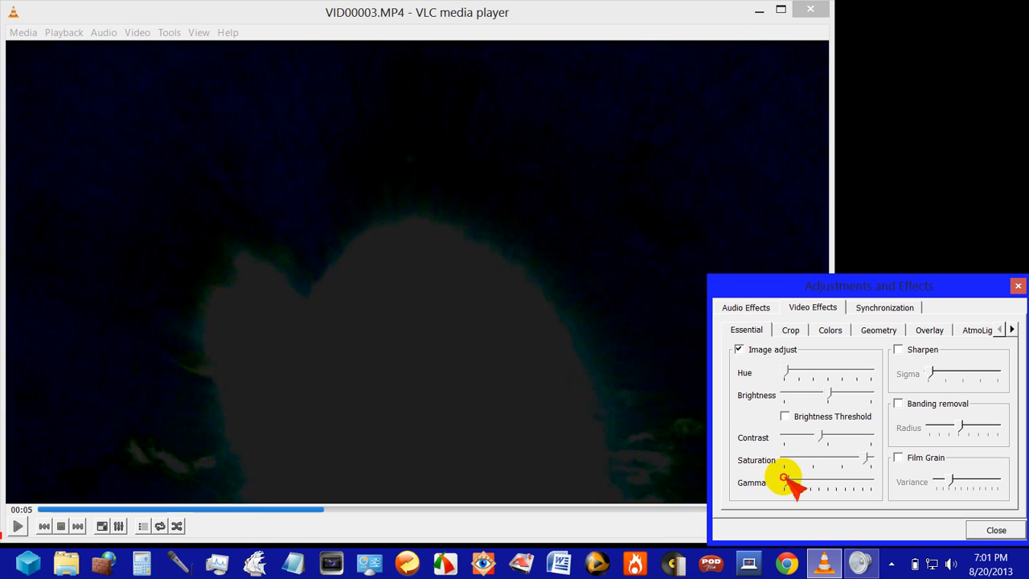
left_click_drag(784, 482, 796, 482)
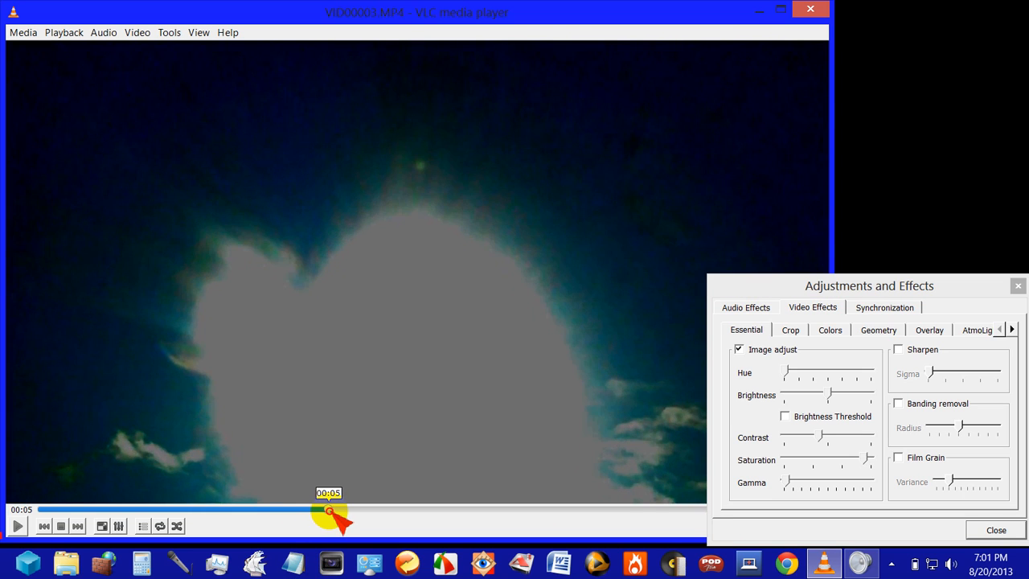
left_click_drag(328, 511, 355, 511)
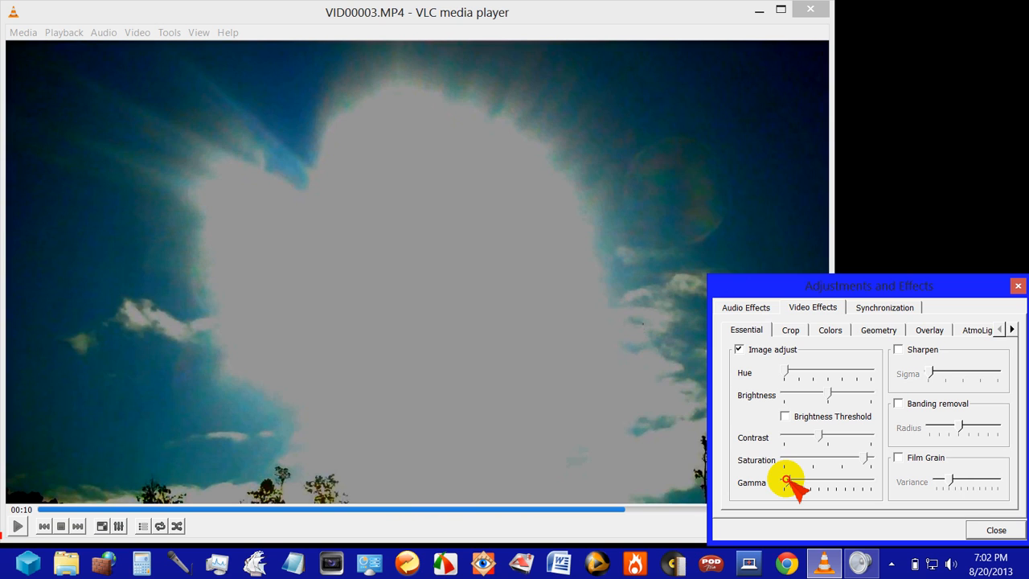
Drain Saturation fully, then raise it back to about three-quarters.
left_click_drag(786, 480, 796, 483)
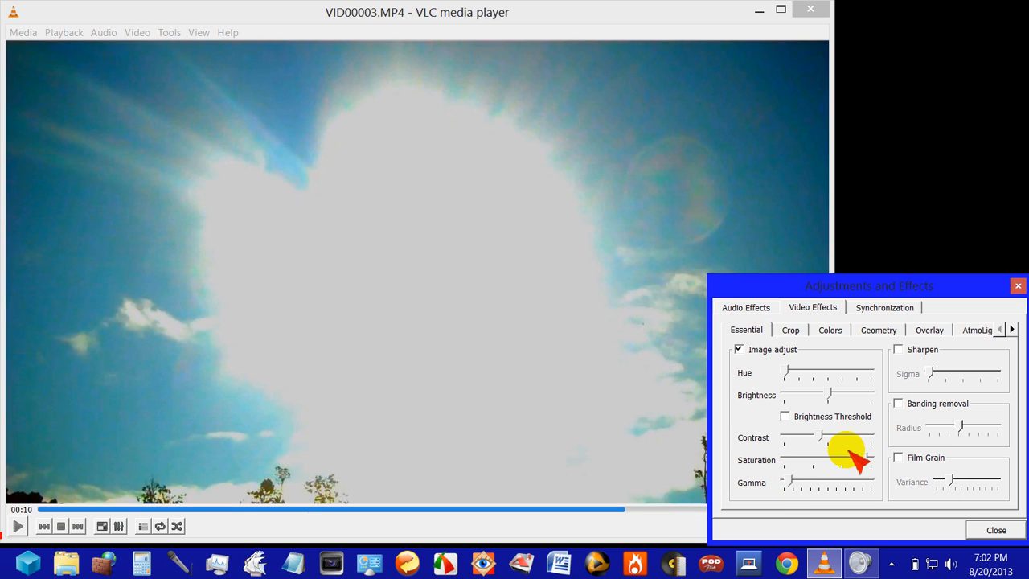
left_click_drag(849, 459, 829, 459)
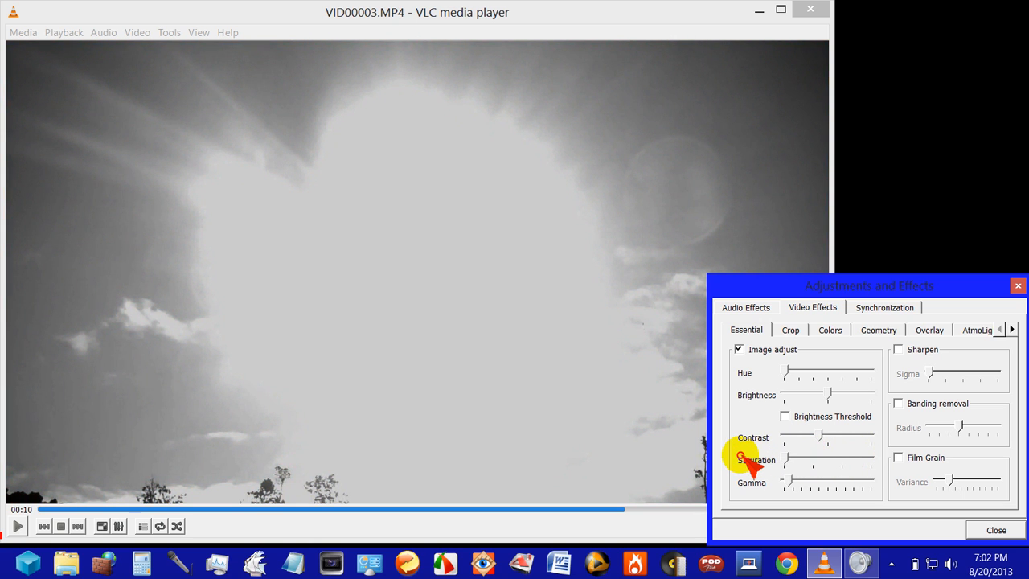
left_click_drag(740, 459, 832, 459)
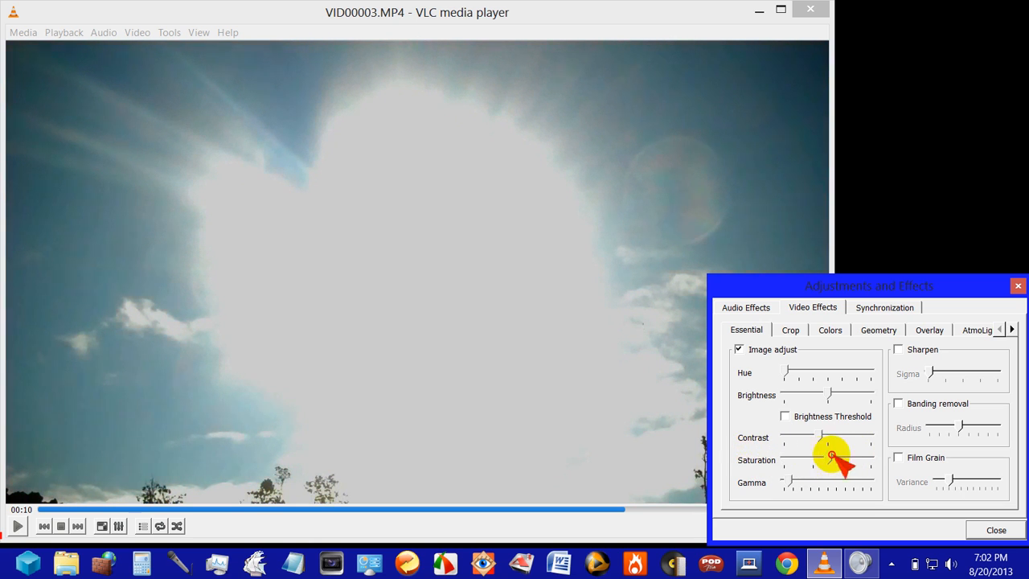
left_click_drag(832, 457, 820, 437)
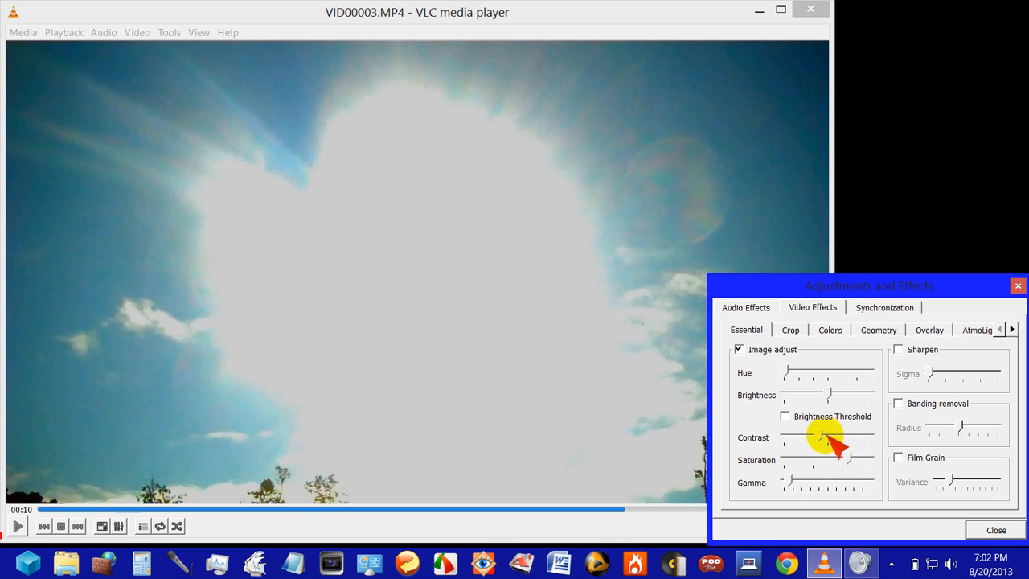
Test lowering Contrast, restore it, and fine-tune Brightness slightly.
left_click_drag(824, 437, 816, 437)
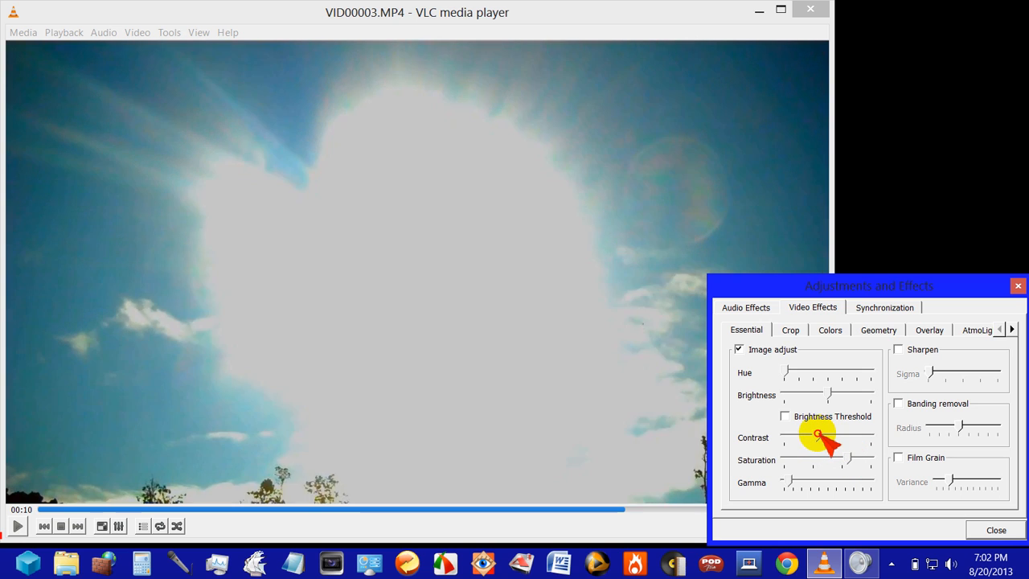
left_click_drag(819, 436, 808, 434)
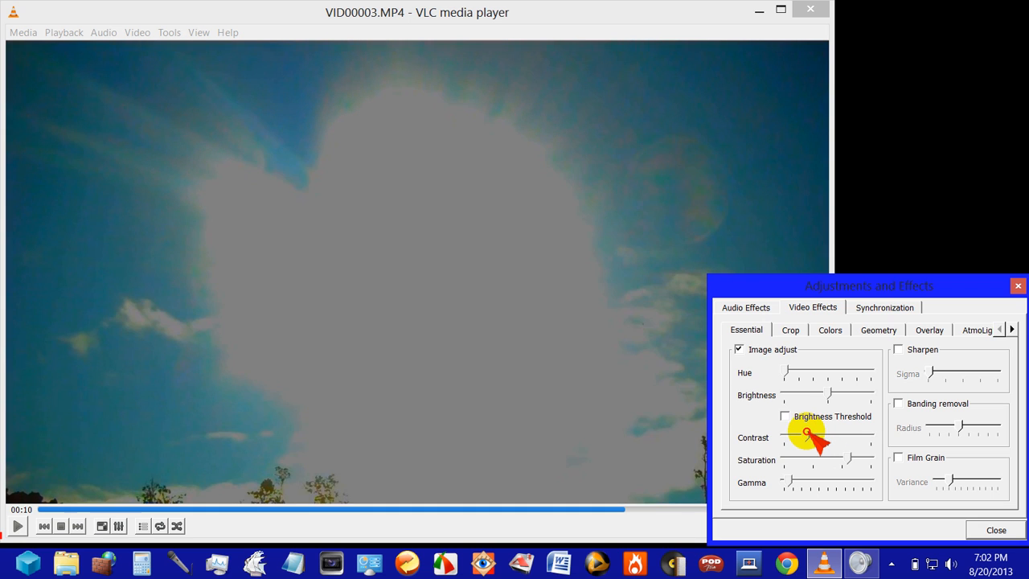
left_click_drag(808, 434, 820, 434)
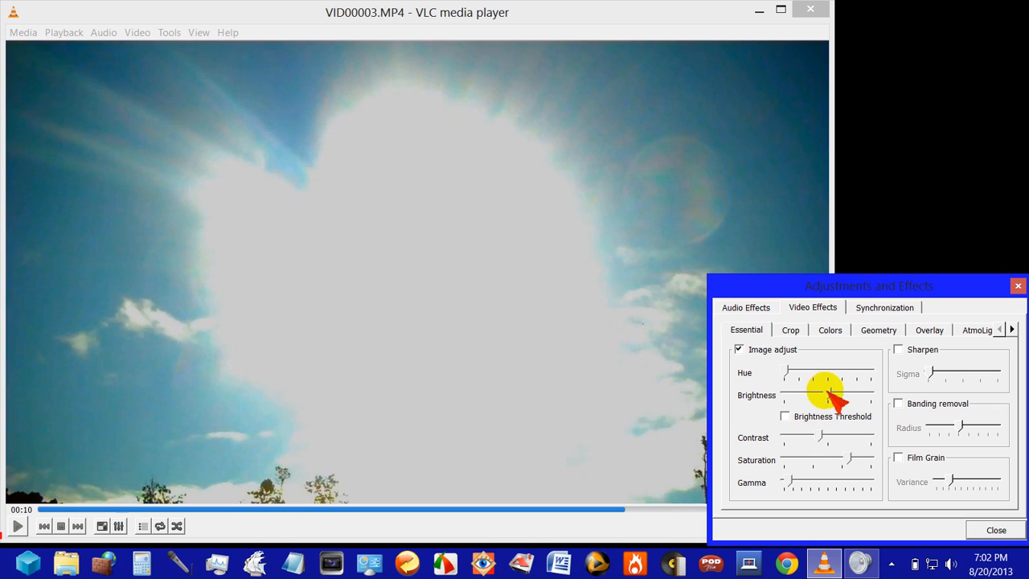
left_click_drag(836, 394, 822, 394)
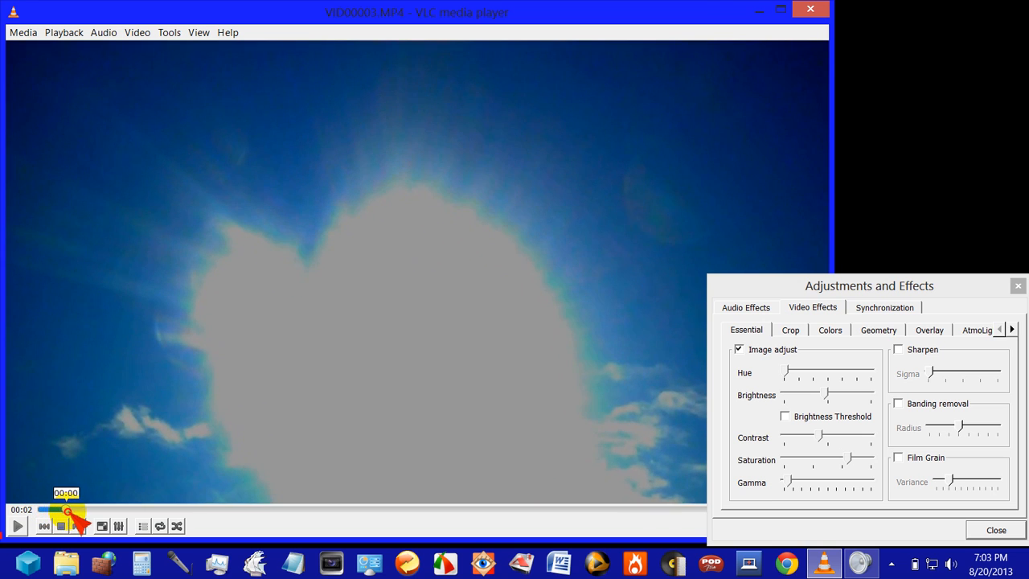
Scrub from the start to 00:06 to show the spots, then on to 00:08.
left_click_drag(69, 510, 116, 510)
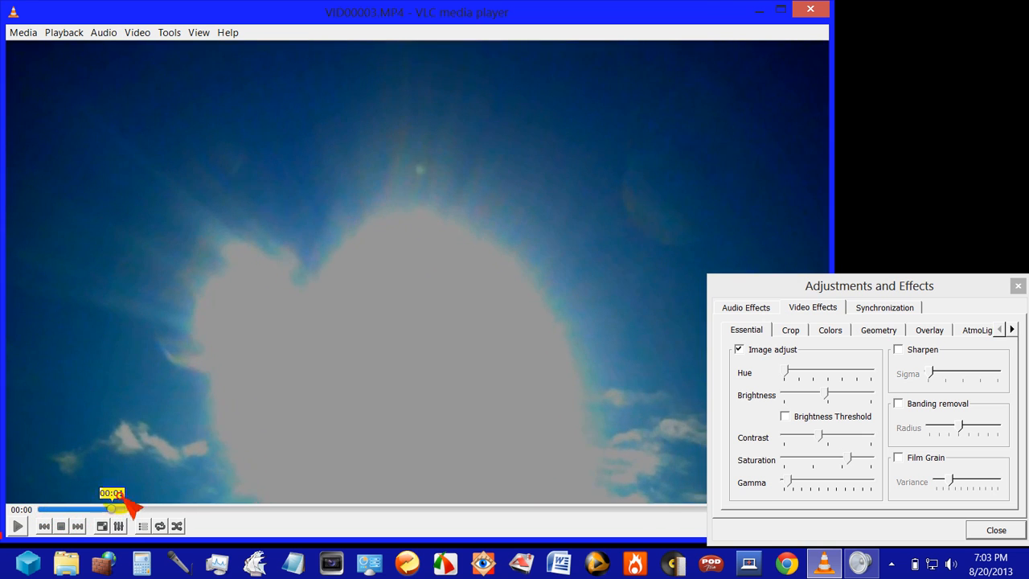
left_click_drag(113, 508, 173, 508)
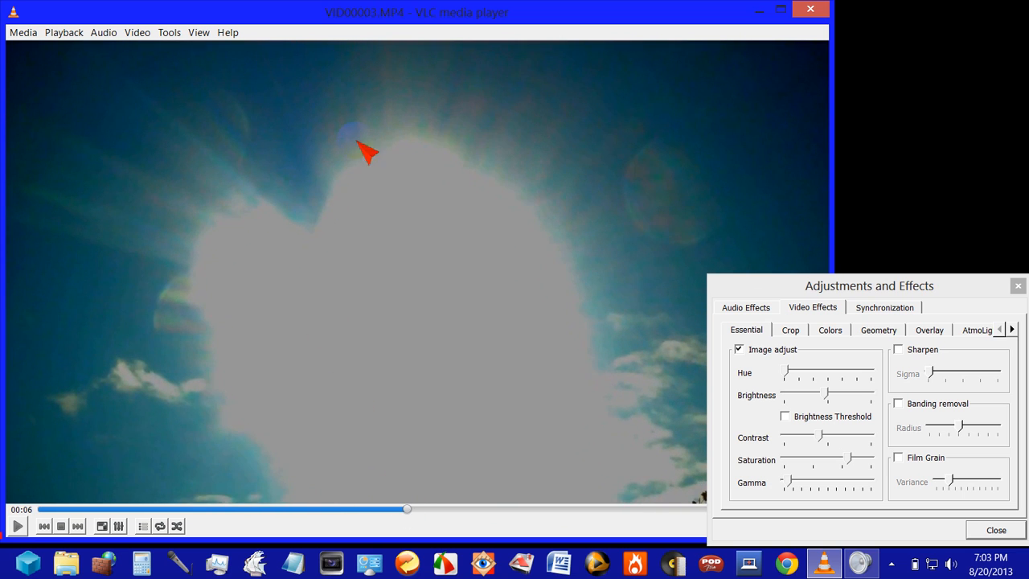
mouse_move(316, 233)
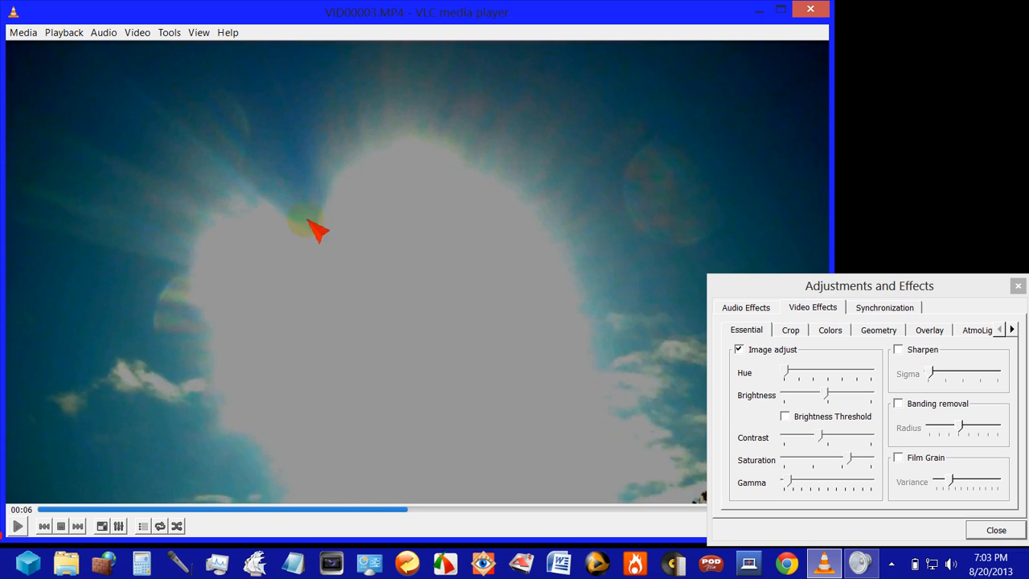
mouse_move(410, 516)
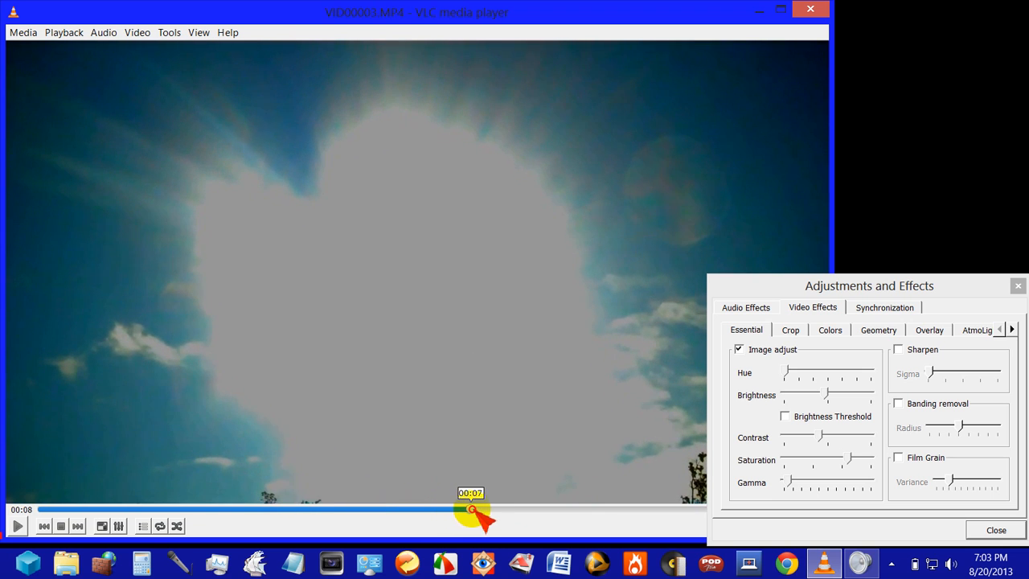
left_click_drag(470, 509, 500, 509)
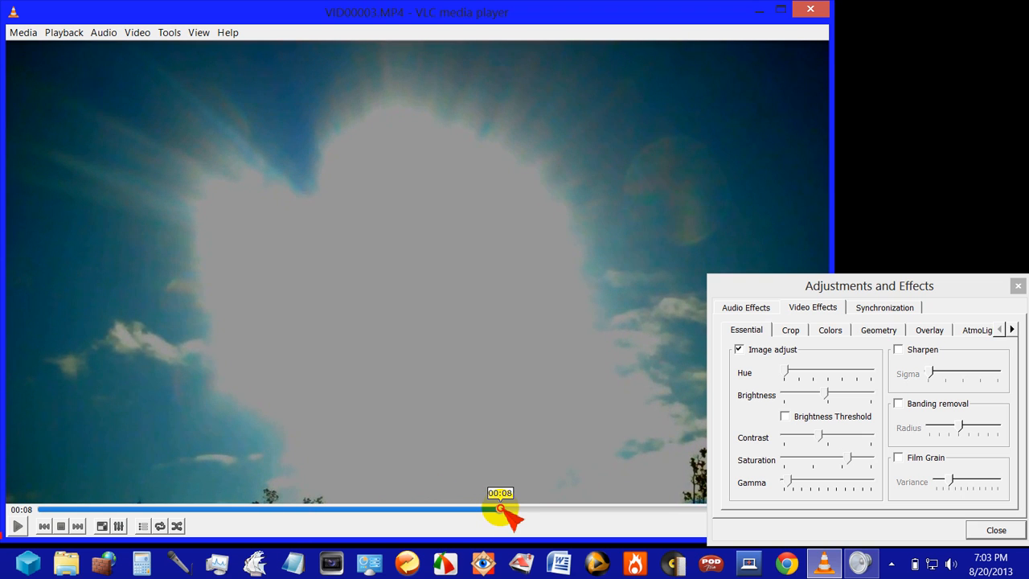